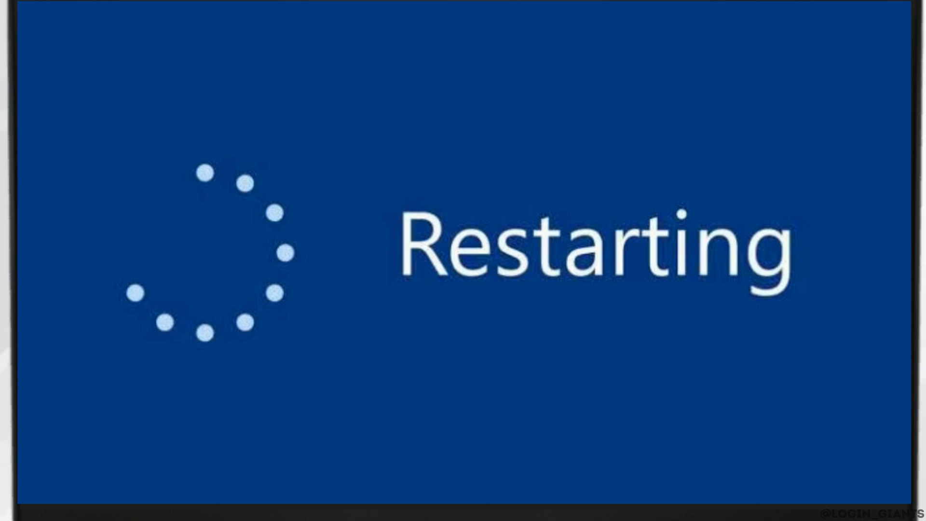
# - Restart Windows from the Start menu's Power options
pyautogui.click(450, 113)
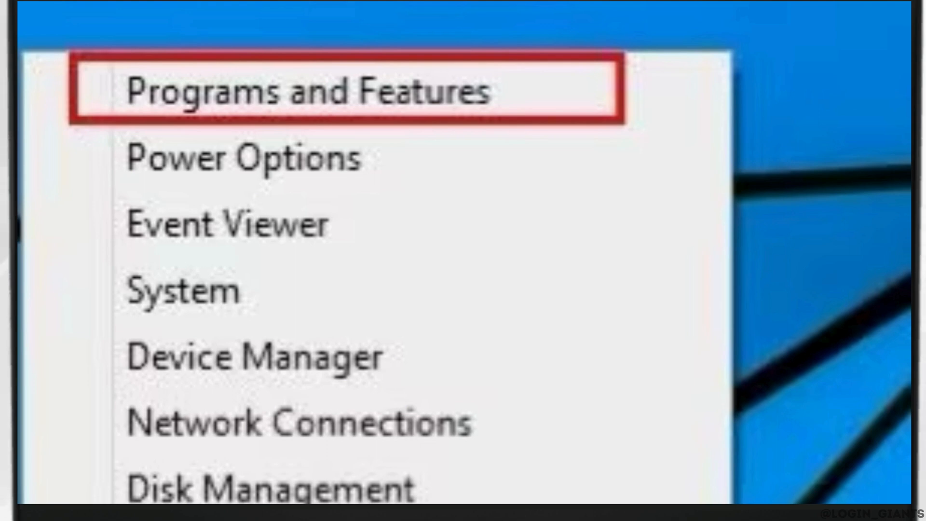
# - Choose Programs and Features from the Win+X Quick Link menu
pyautogui.click(183, 290)
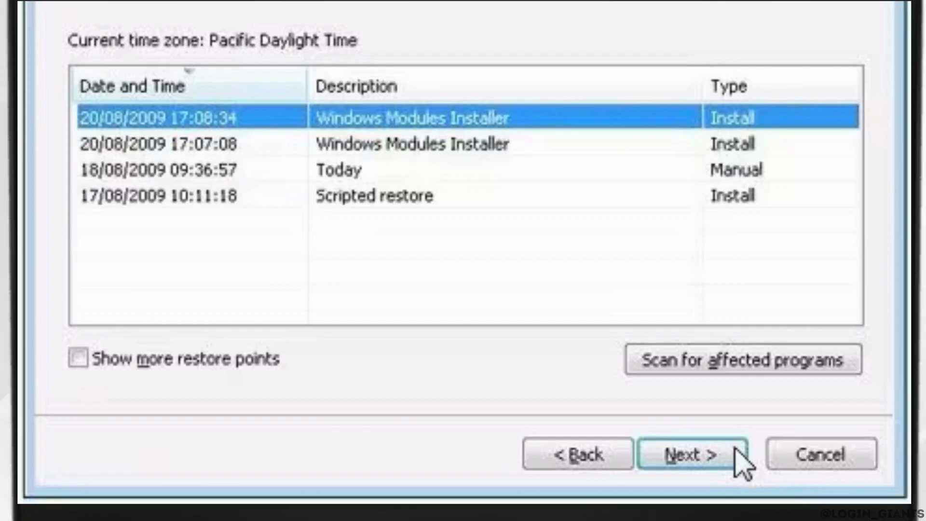
# - Advance System Restore with the 20/08/2009 17:08:34 installer restore point selected
pyautogui.click(692, 455)
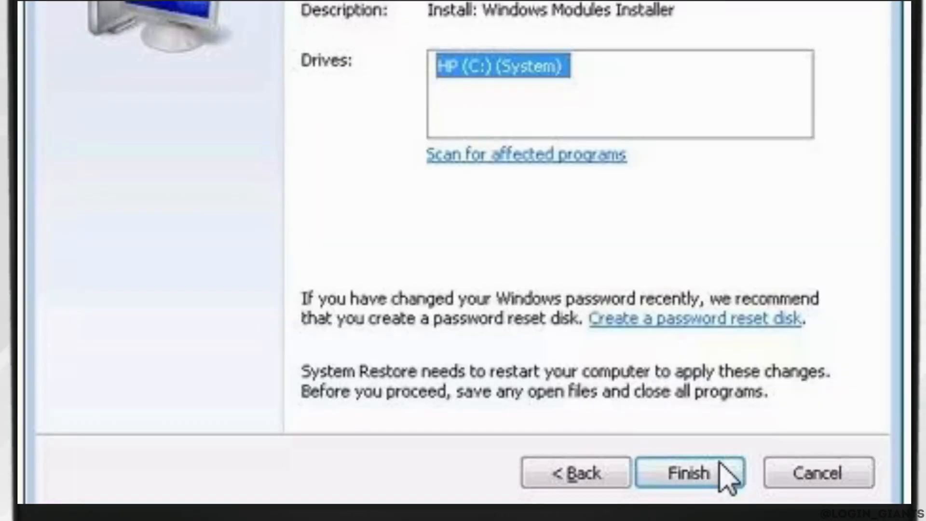